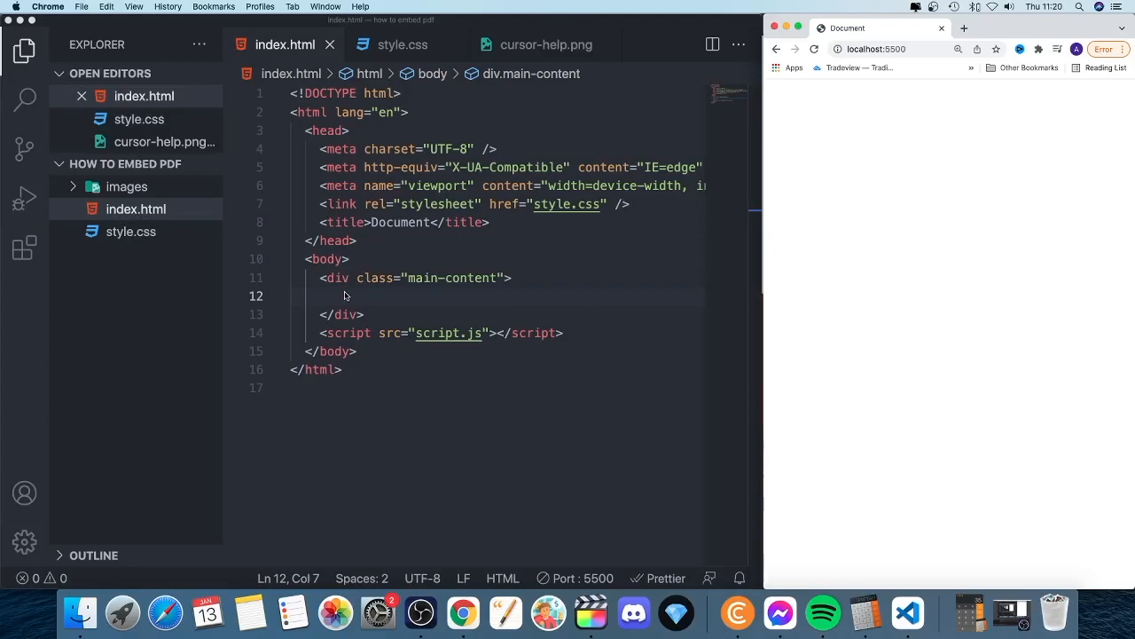
# Step: Insert <div class="circle"></div> inside the main-content div using Emmet autocomplete
pyautogui.write('div></div>')
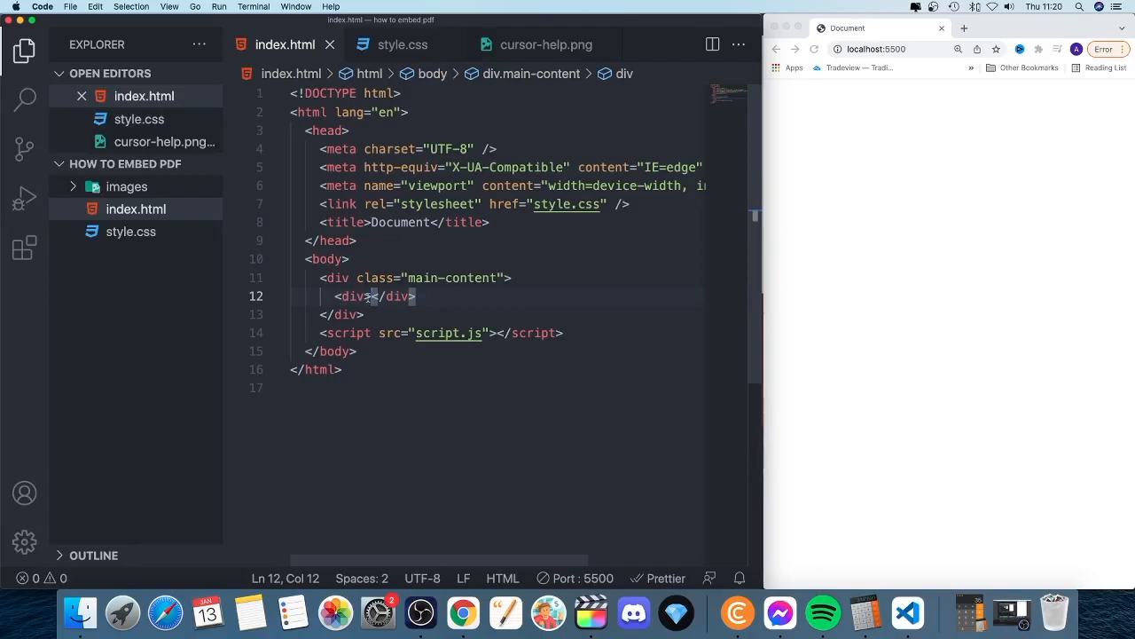
pyautogui.write('class="')
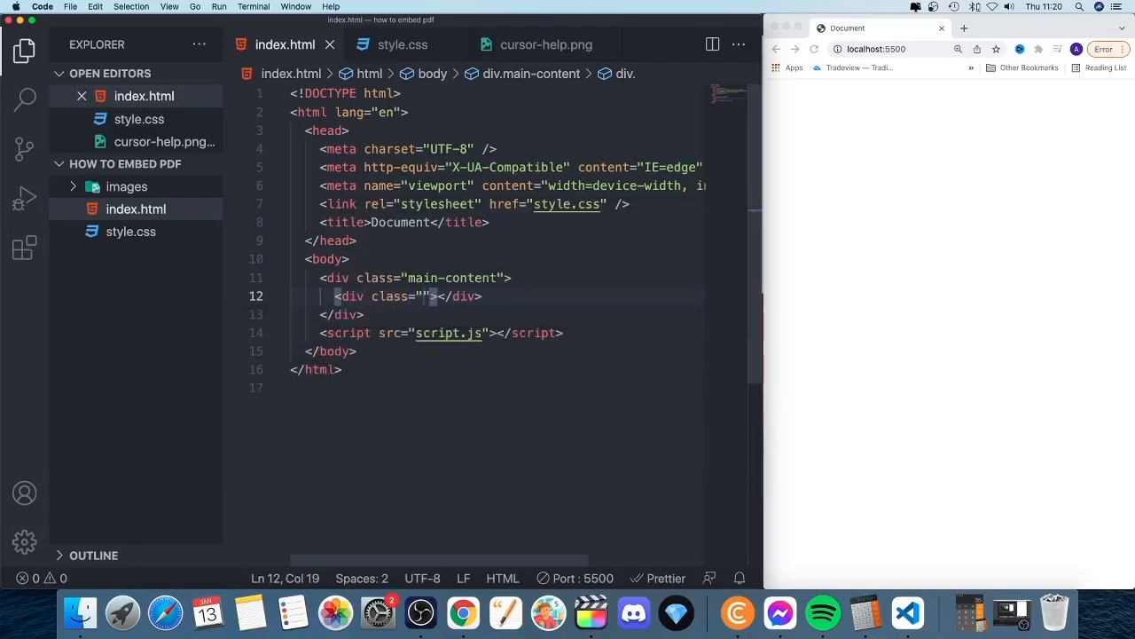
pyautogui.write('circle')
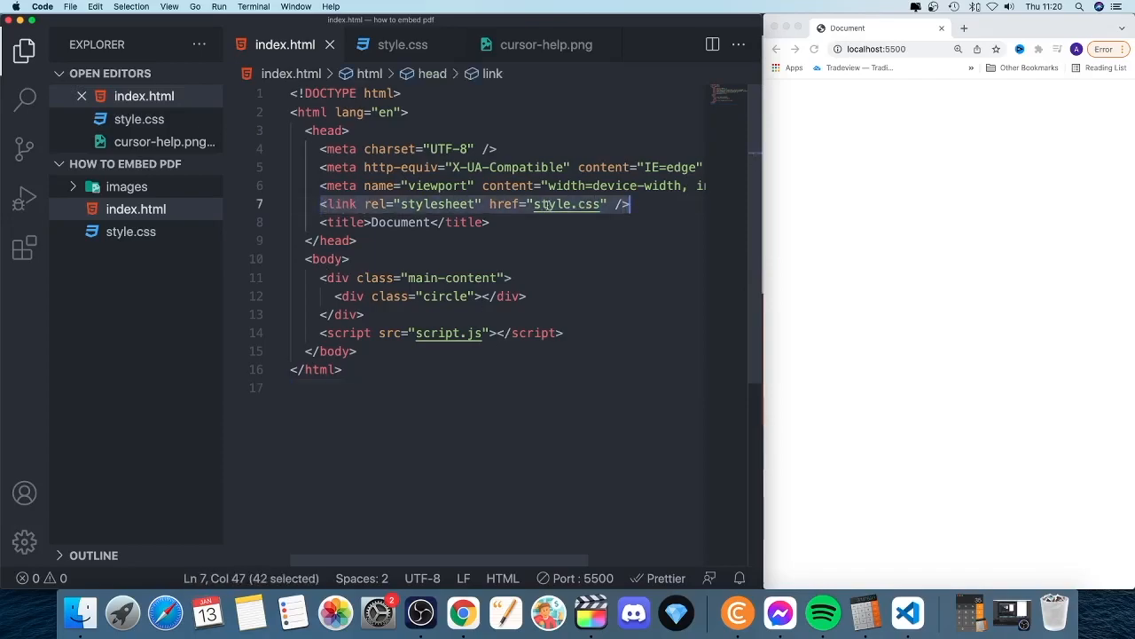
# Step: Type '.circle {' on a new line at the bottom of style.css
pyautogui.click(131, 232)
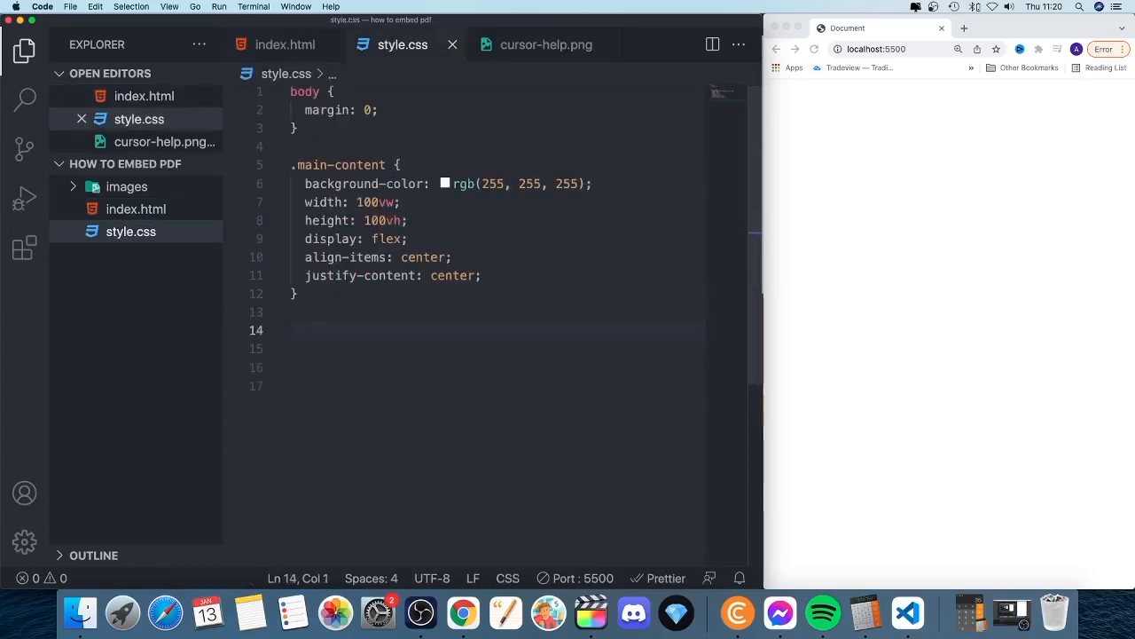
pyautogui.write('.')
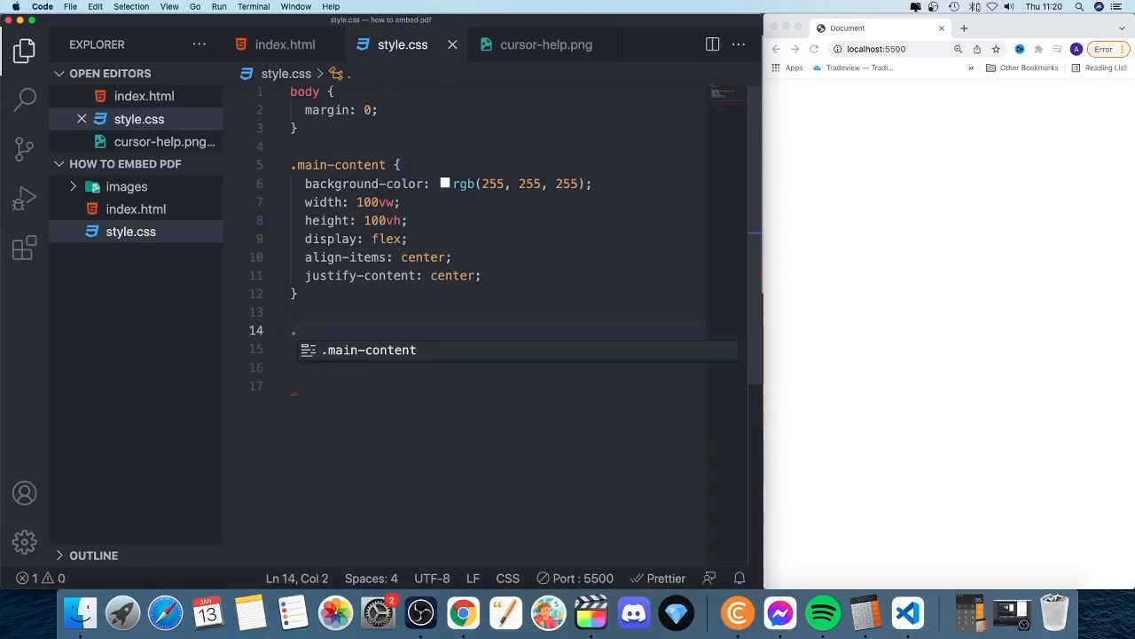
pyautogui.write('.ci')
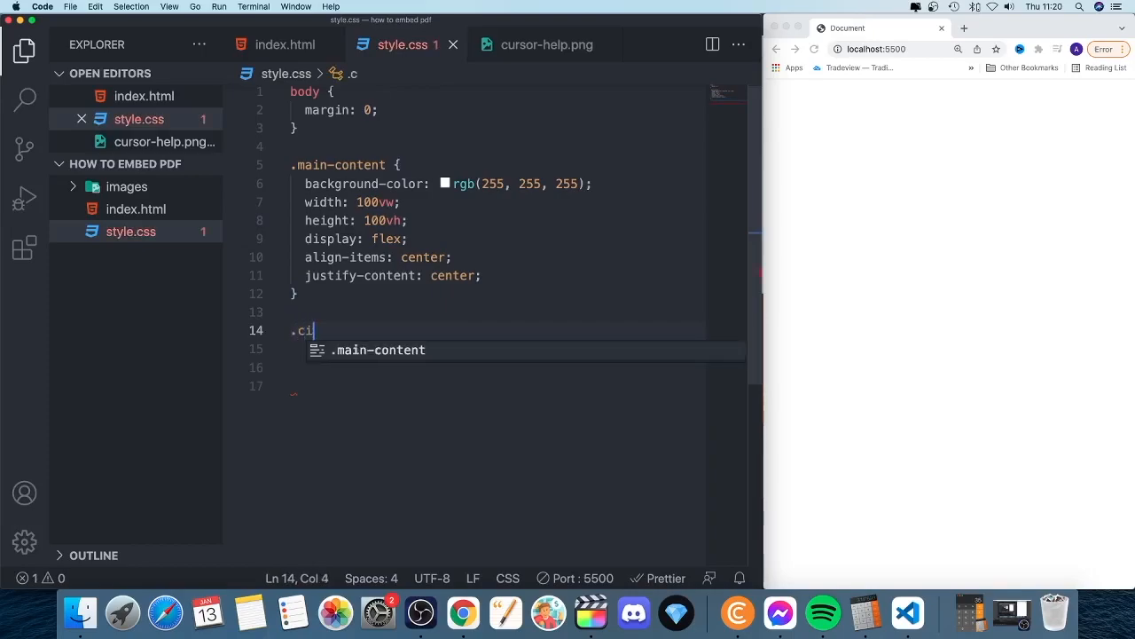
pyautogui.write('rcle')
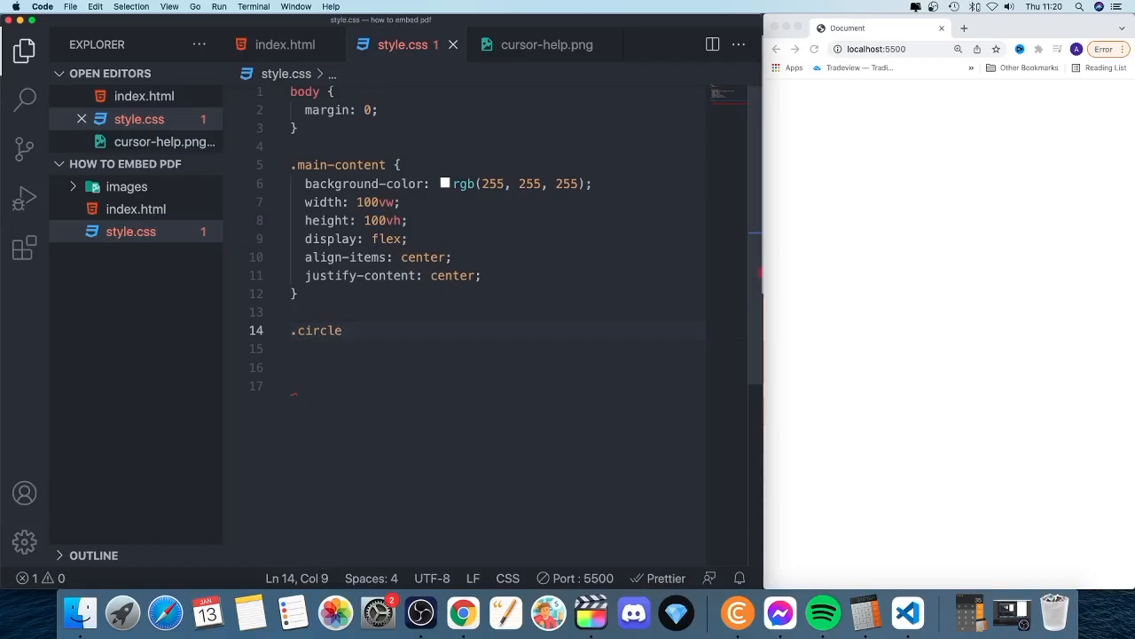
pyautogui.write('{')
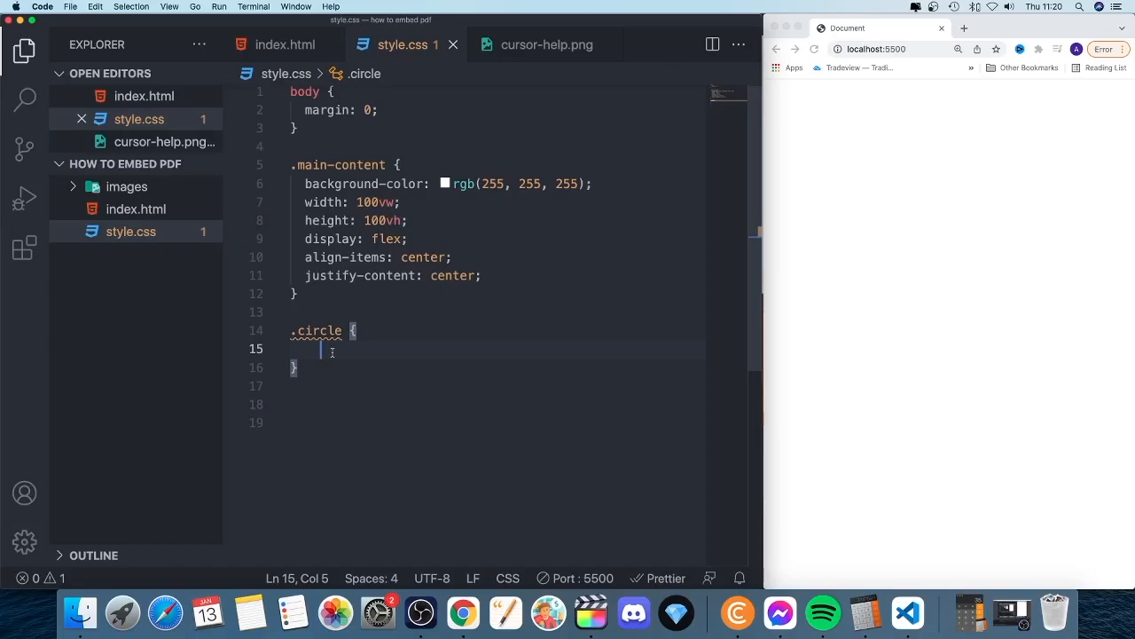
# Step: Add background-color: slateblue, width: 100px and height: 100px to the .circle rule
pyautogui.write('background-color: ;')
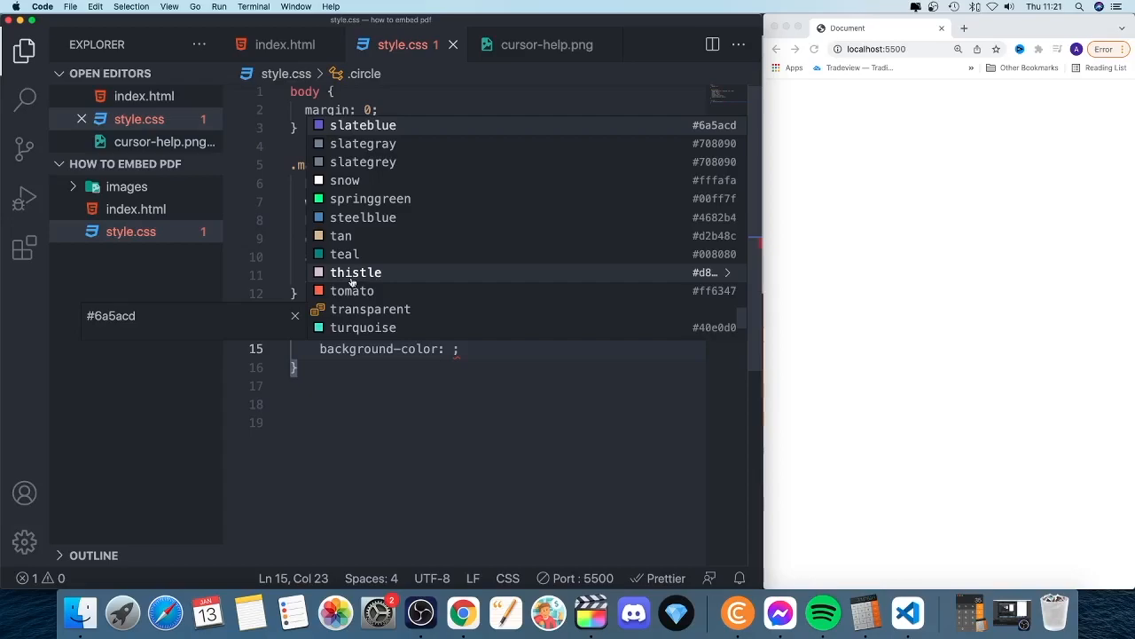
pyautogui.moveTo(352, 125)
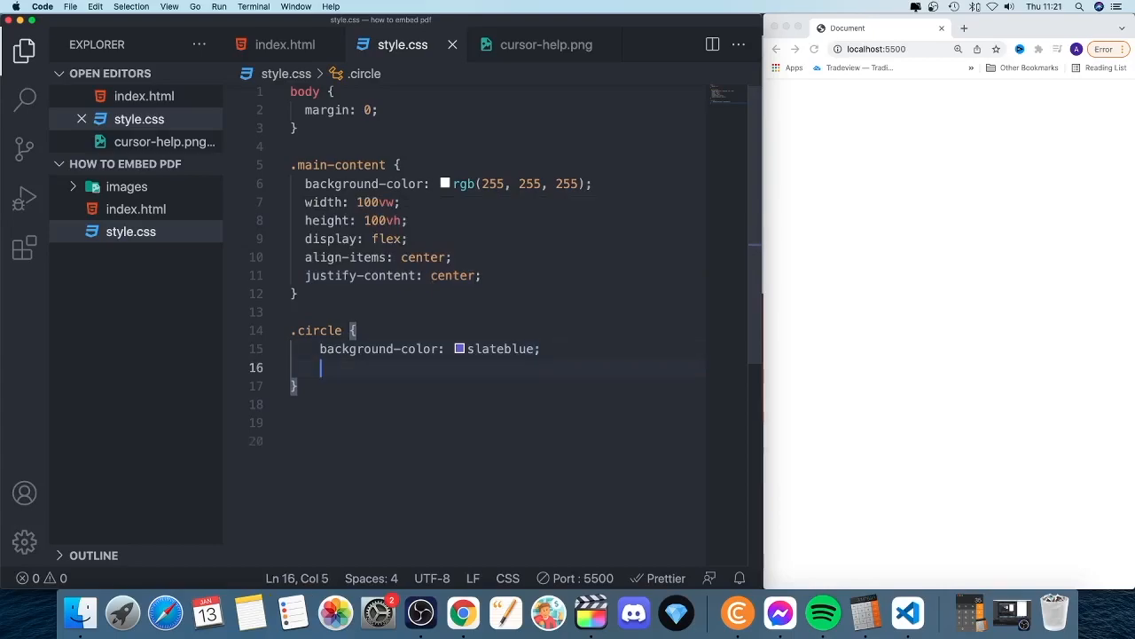
pyautogui.write('width: ;')
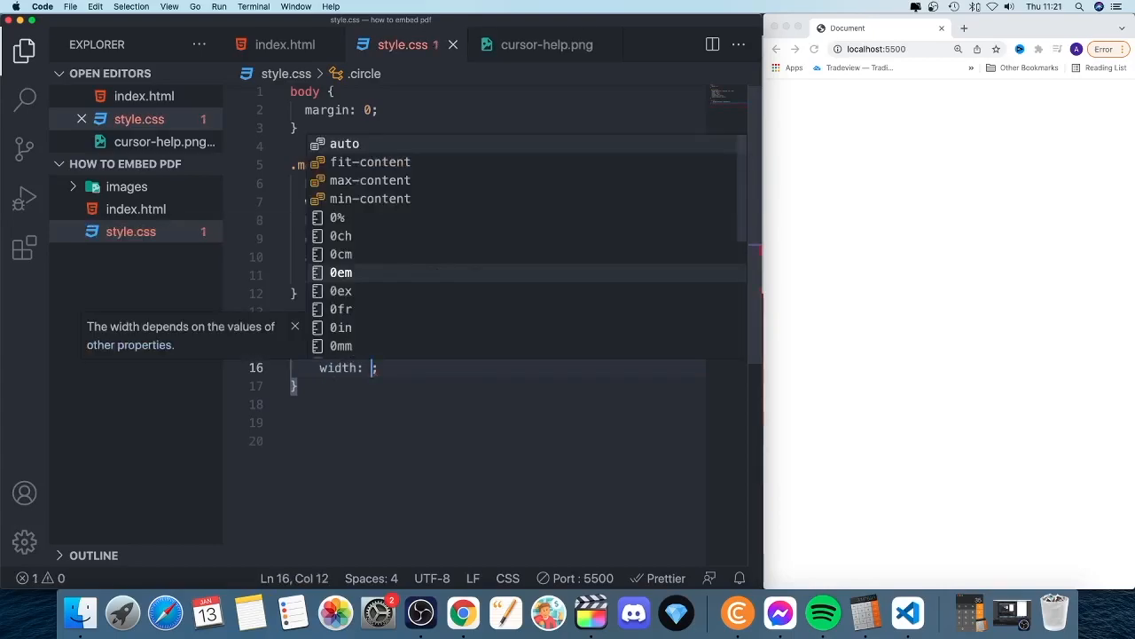
pyautogui.write('100px')
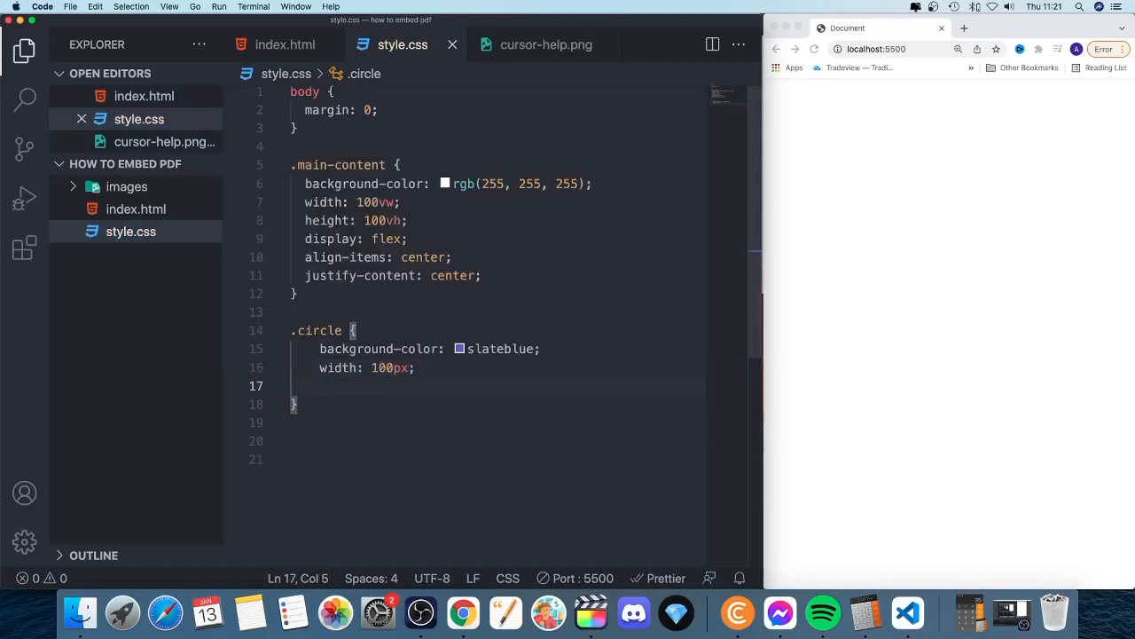
pyautogui.write('height: ;')
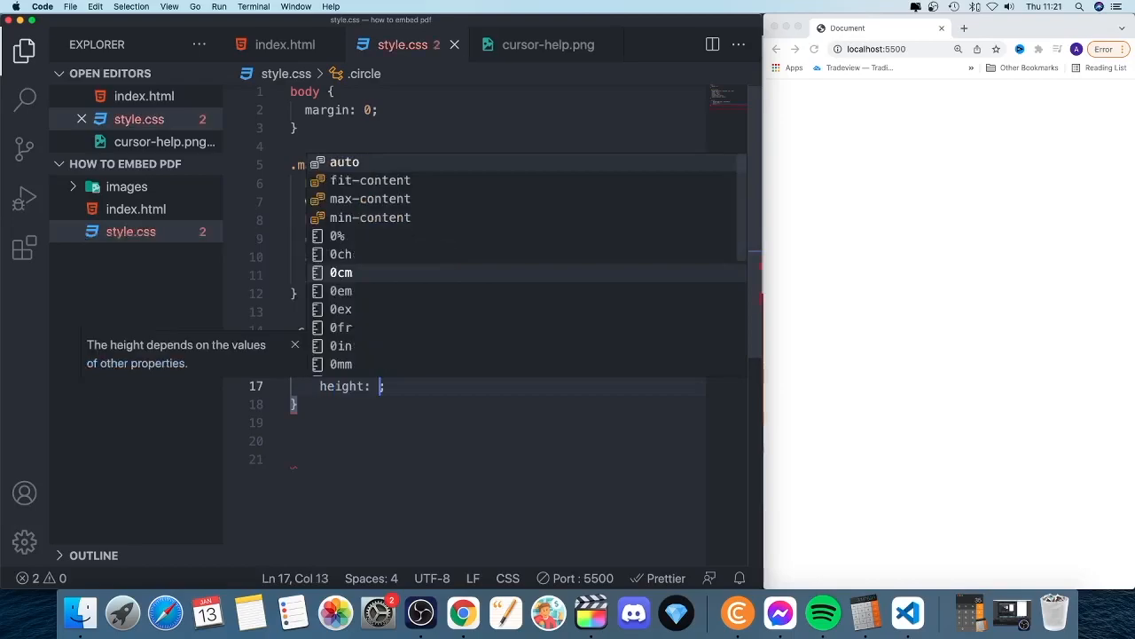
pyautogui.write('100')
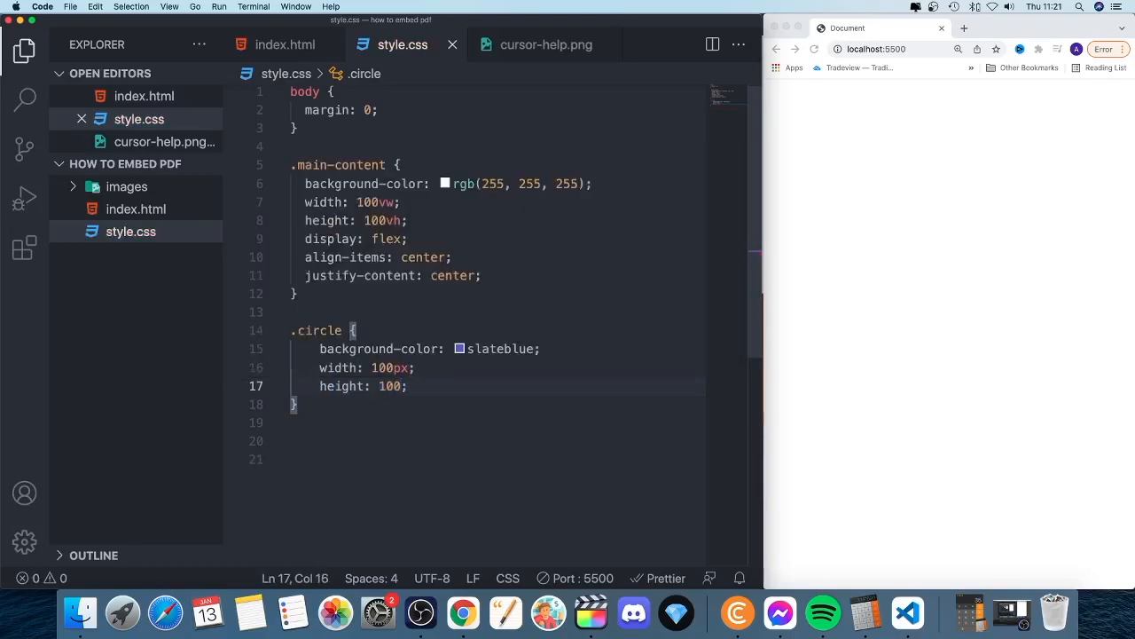
pyautogui.write('px')
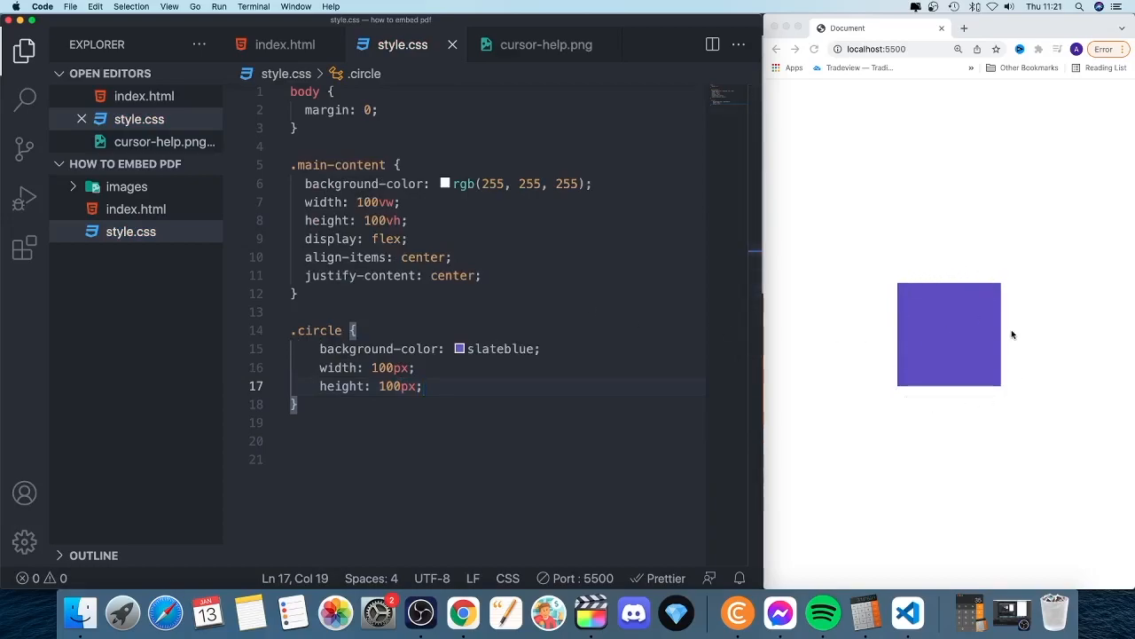
pyautogui.moveTo(967, 336)
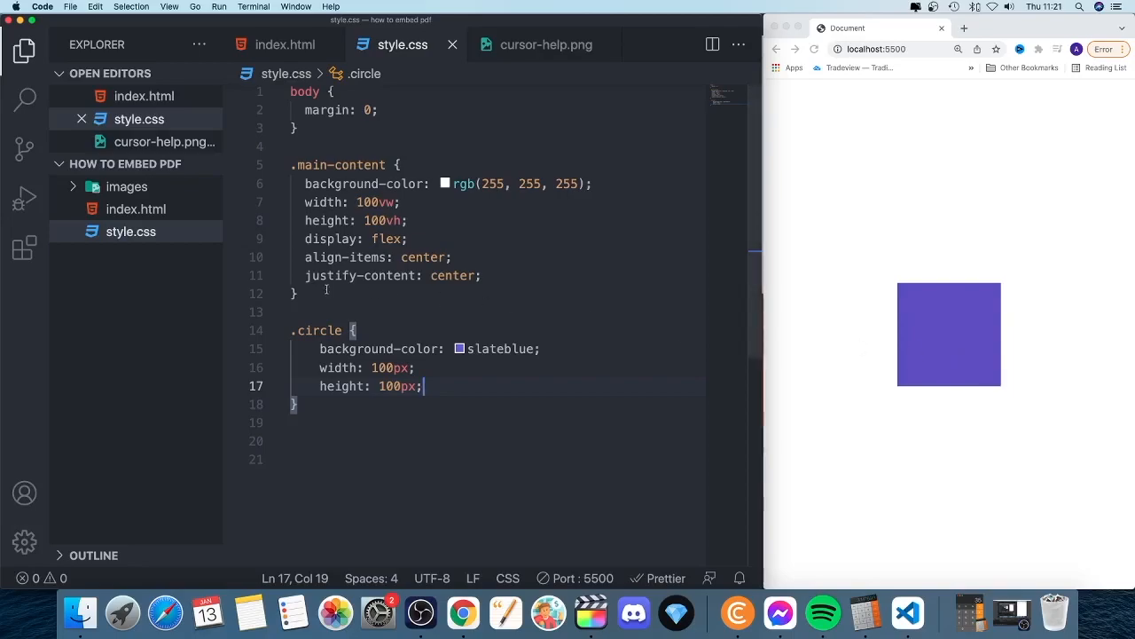
pyautogui.moveTo(304, 184); pyautogui.dragTo(482, 275)
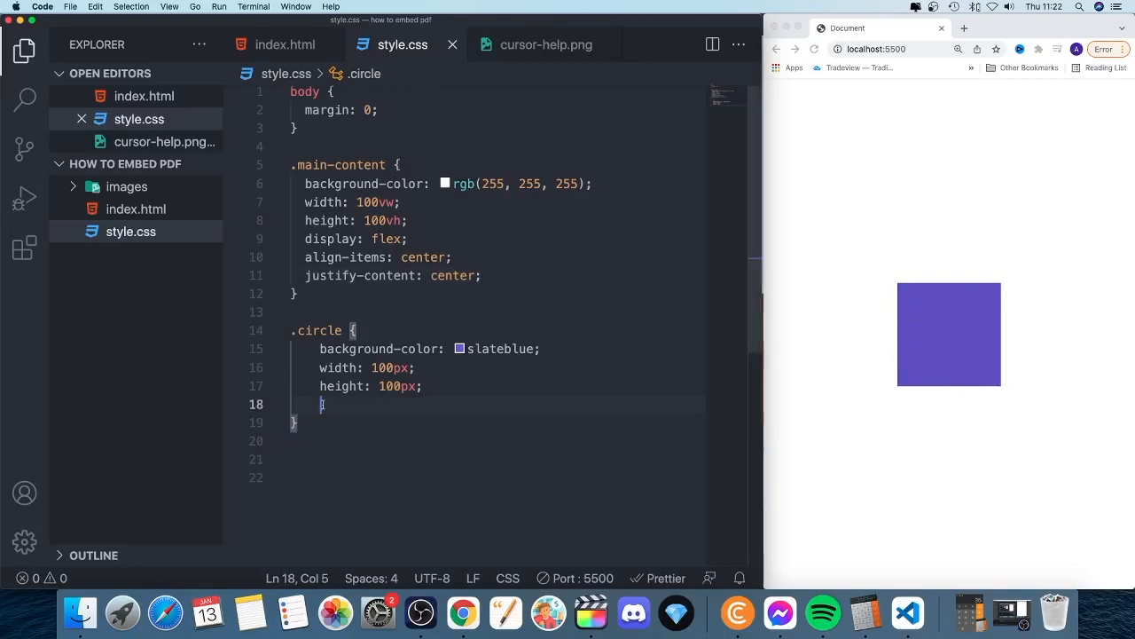
# Step: Add border-radius: 50%; to the .circle rule and check the browser preview
pyautogui.write('border-radius:')
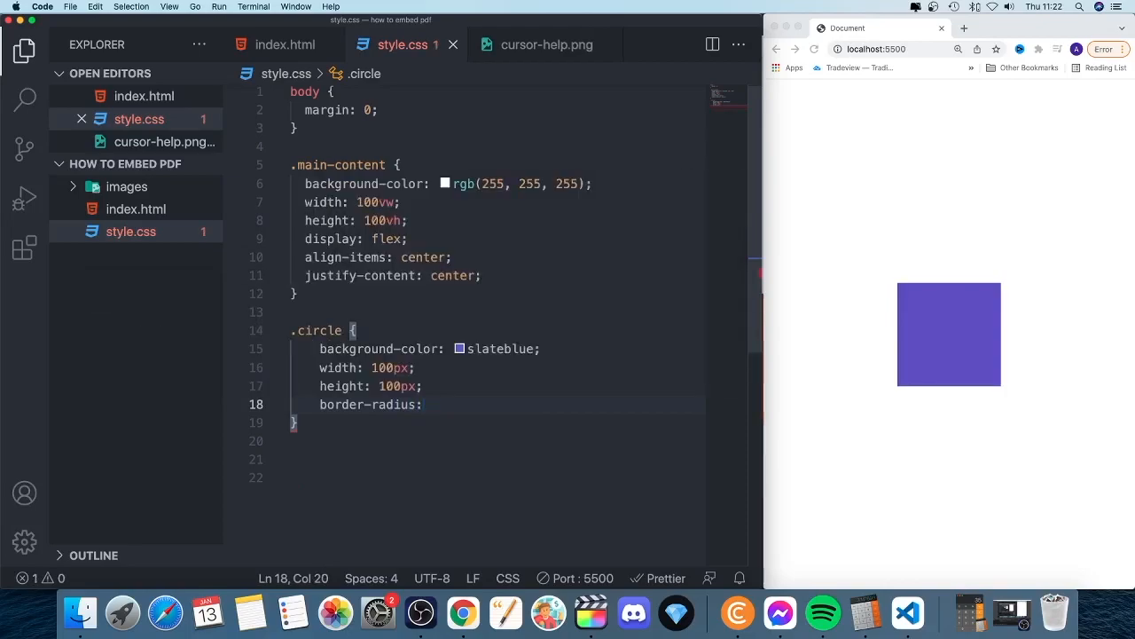
pyautogui.write('50%')
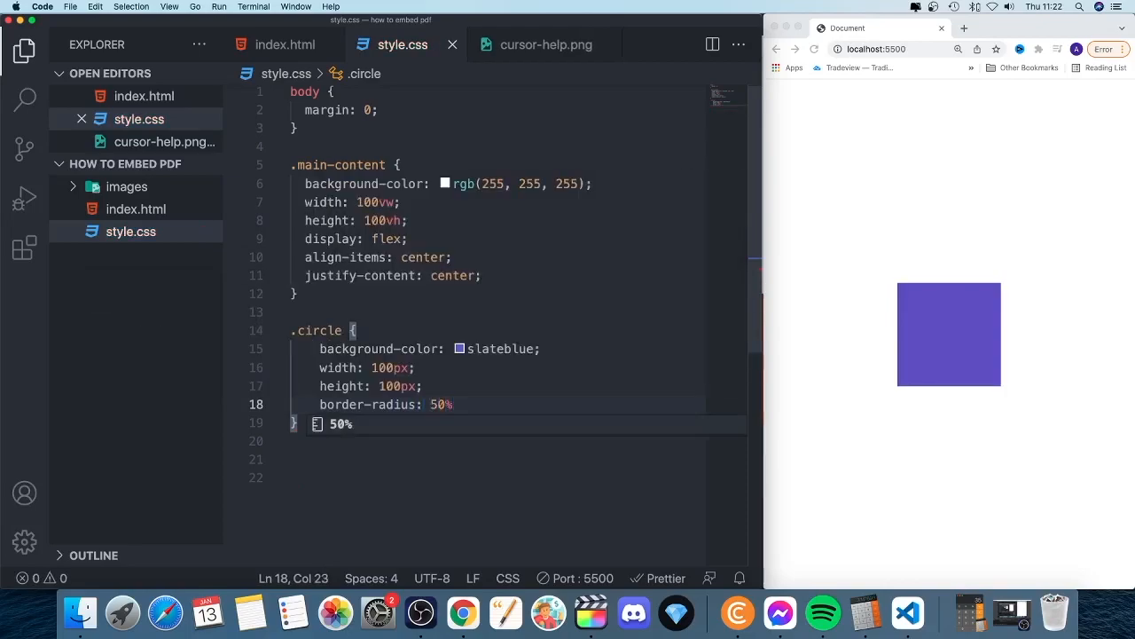
pyautogui.write(';')
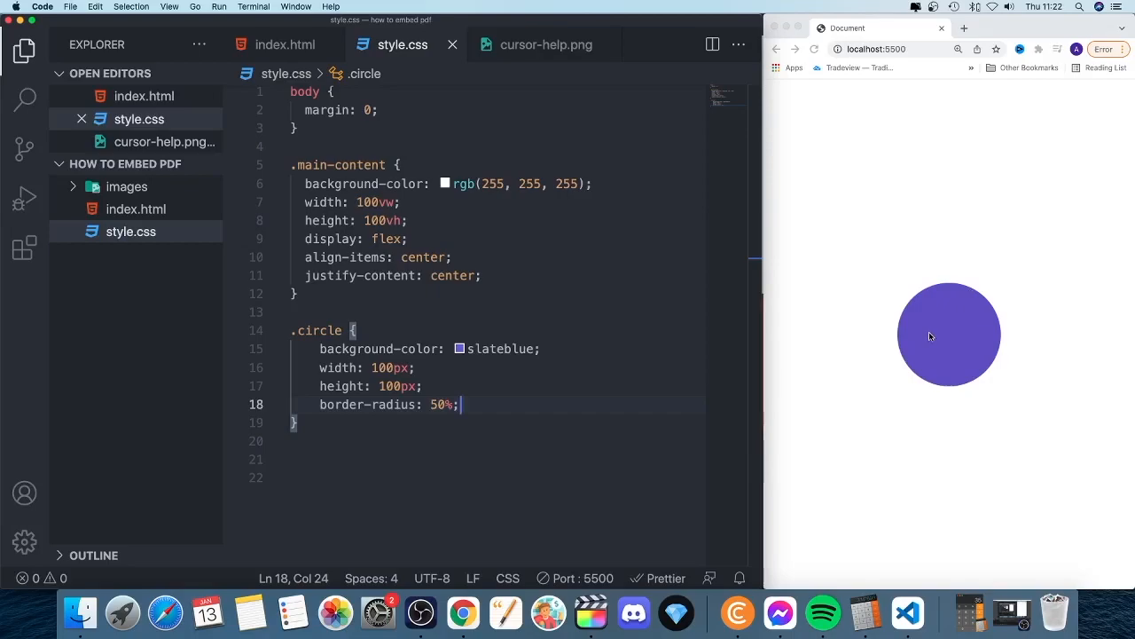
pyautogui.moveTo(995, 380)
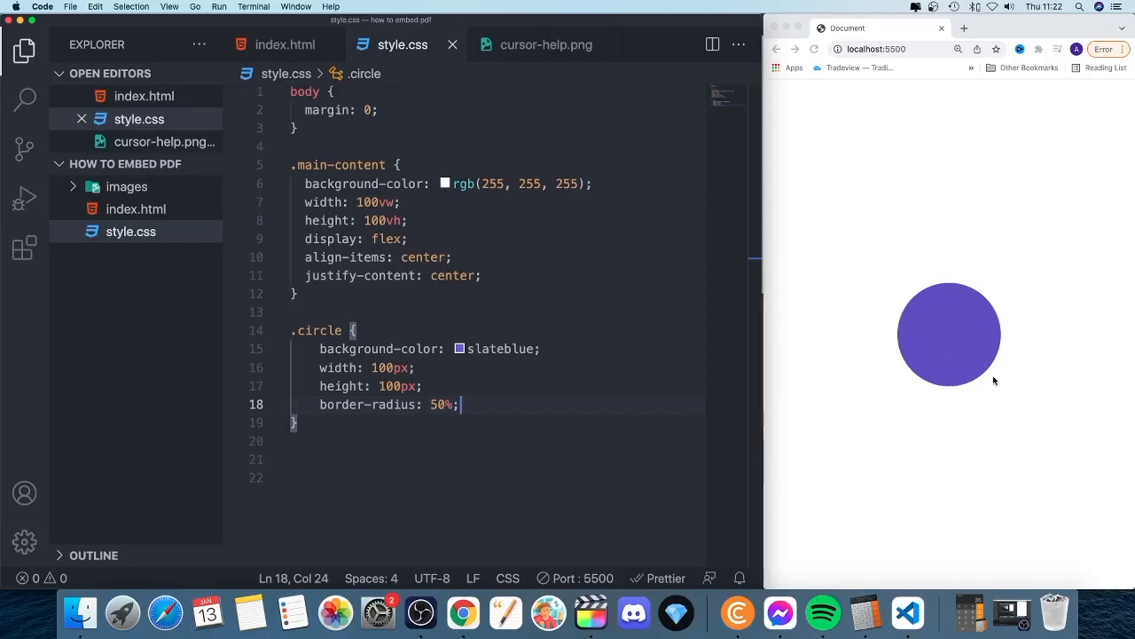
pyautogui.moveTo(983, 372)
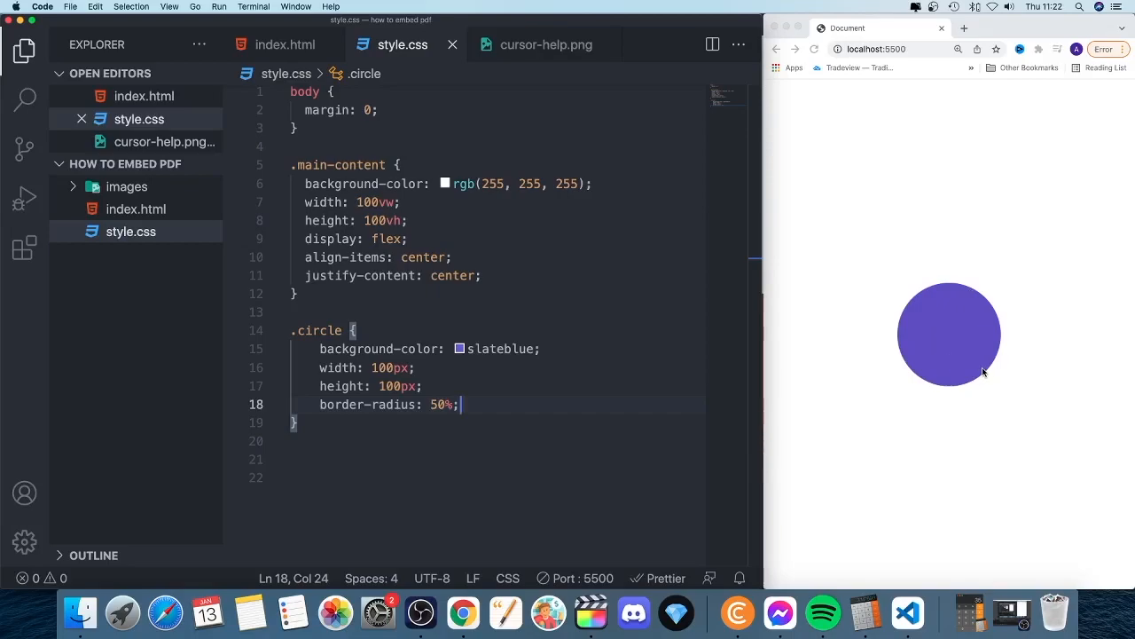
pyautogui.moveTo(954, 503)
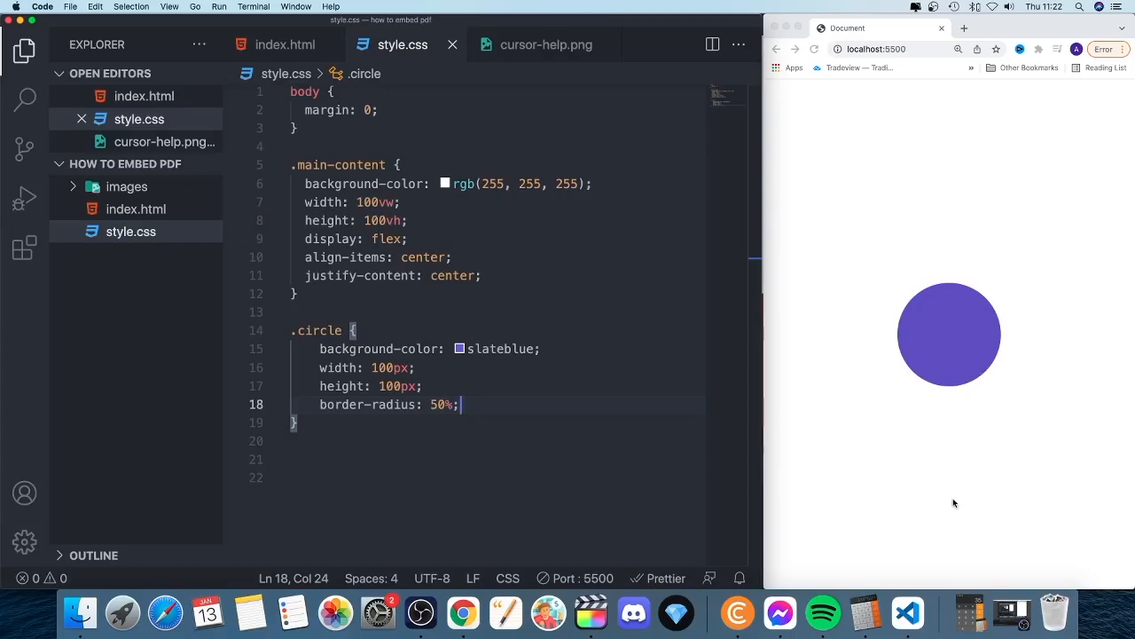
# Step: Launch Discord from the Dock and scroll the Waatz Developer channel list
pyautogui.click(634, 613)
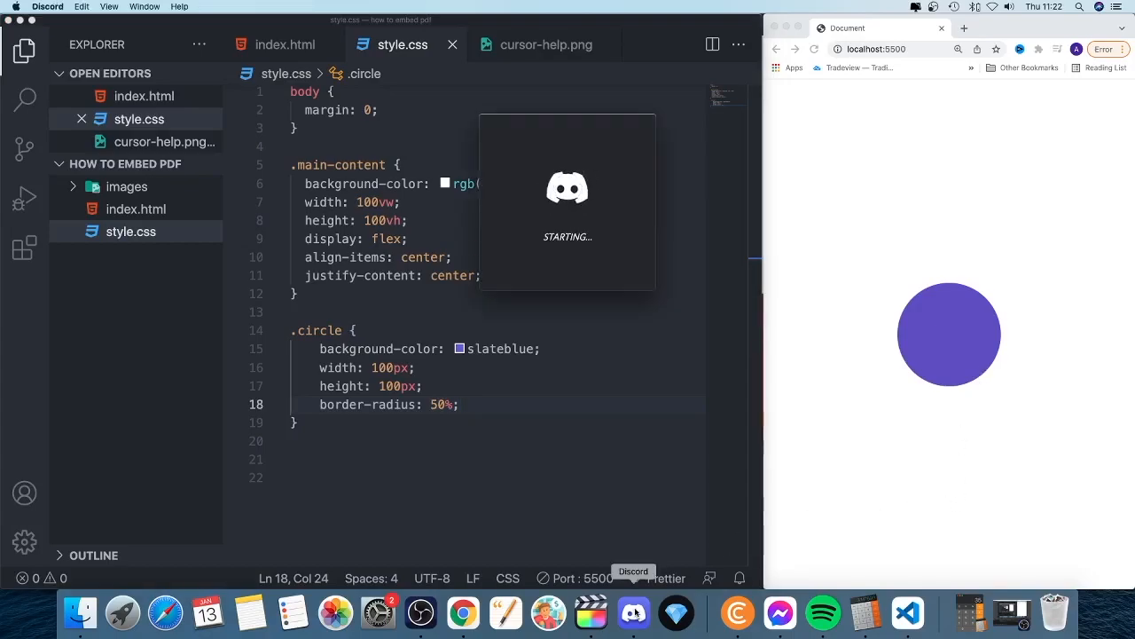
pyautogui.click(634, 612)
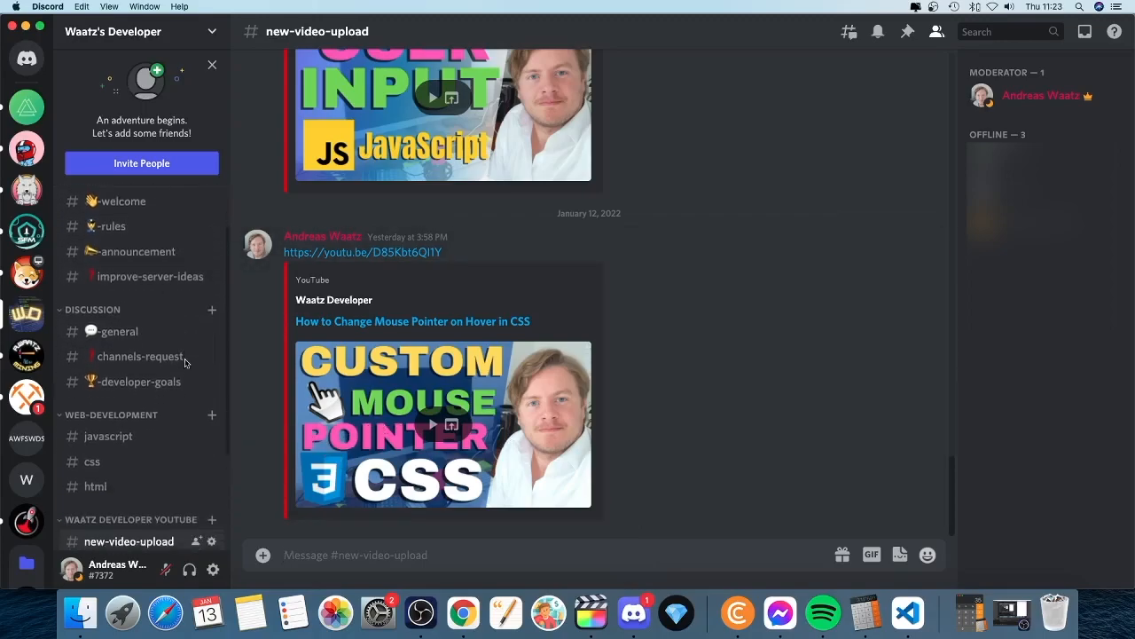
pyautogui.scroll(-3)
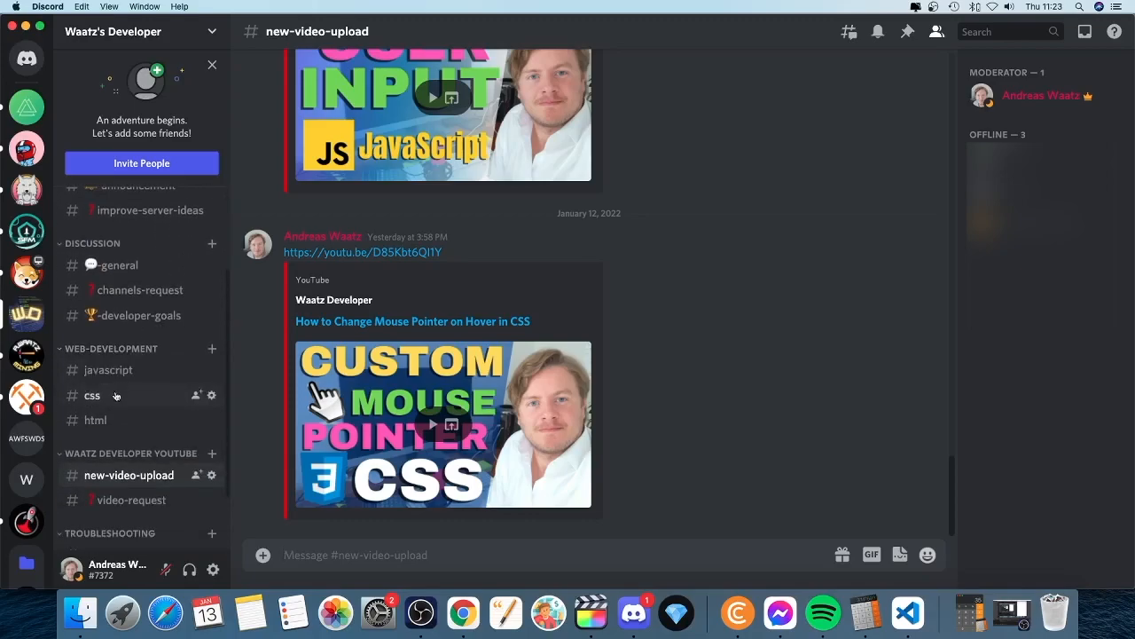
pyautogui.moveTo(95, 420)
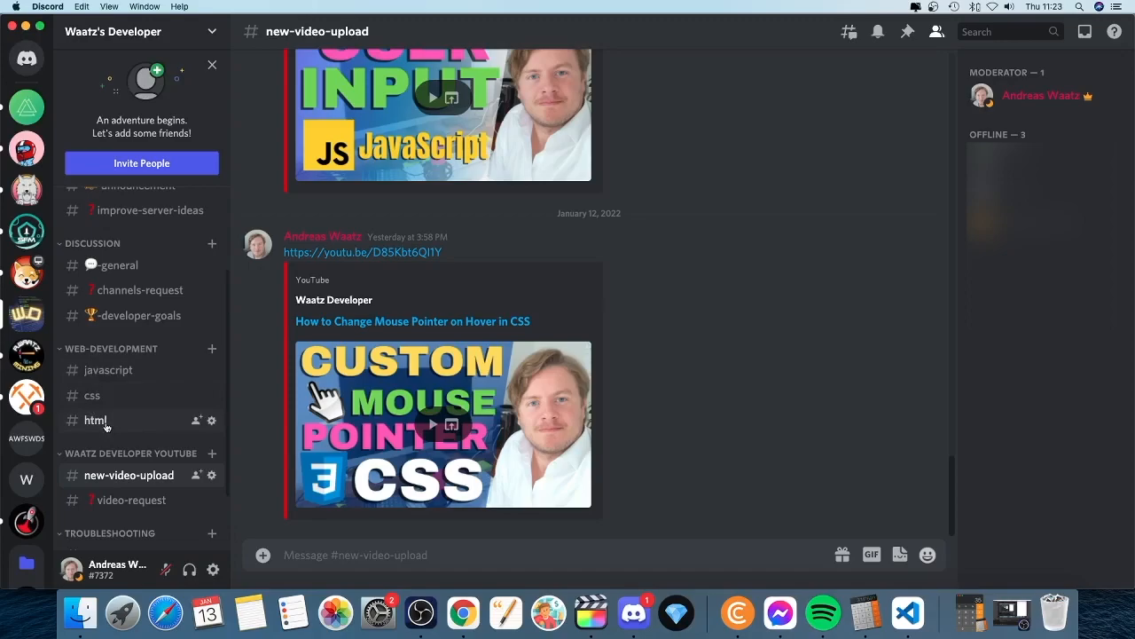
pyautogui.moveTo(241, 393)
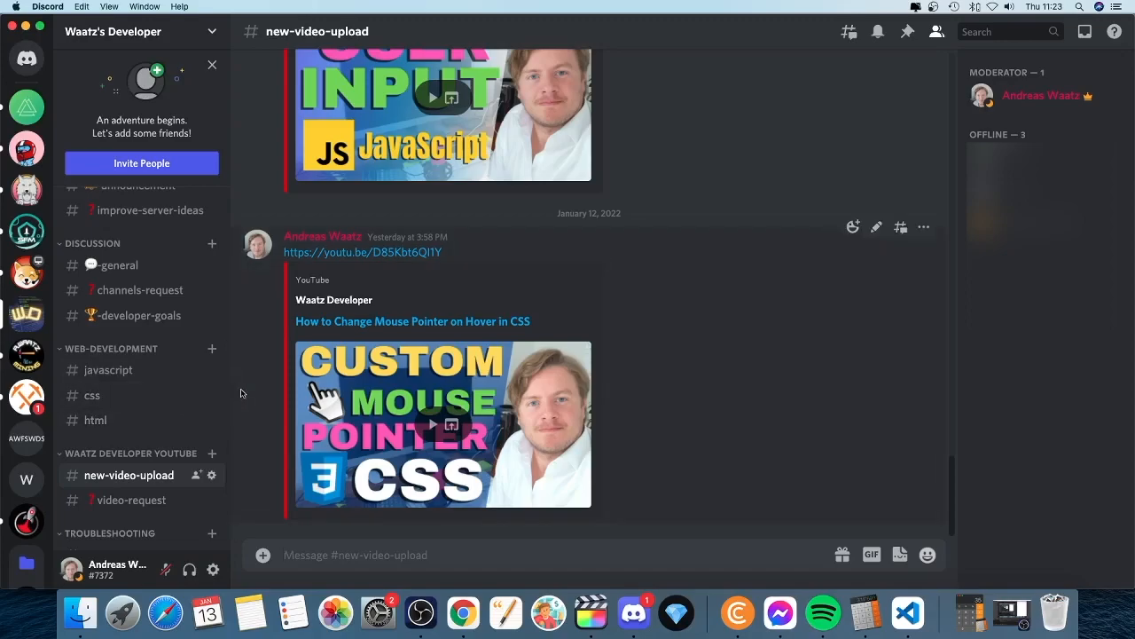